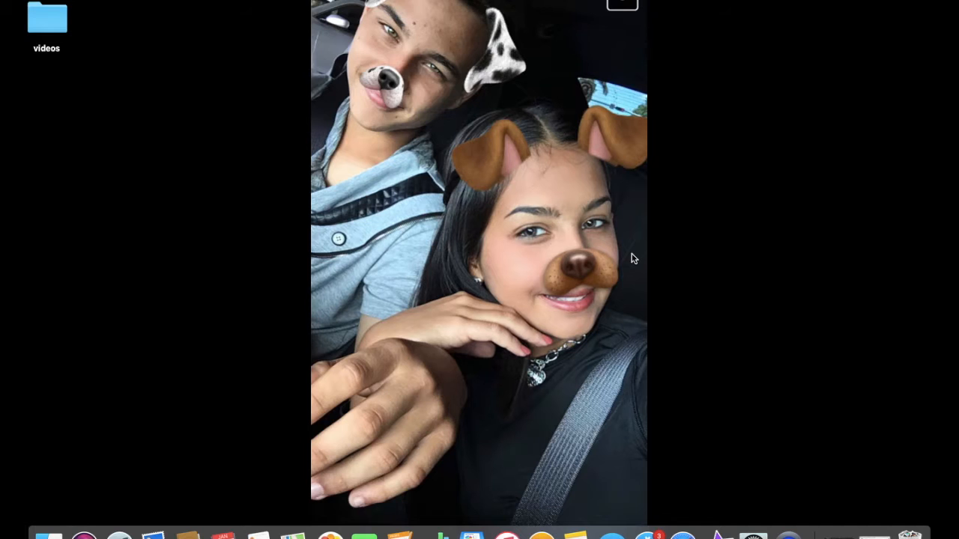
pyautogui.moveTo(761, 496)
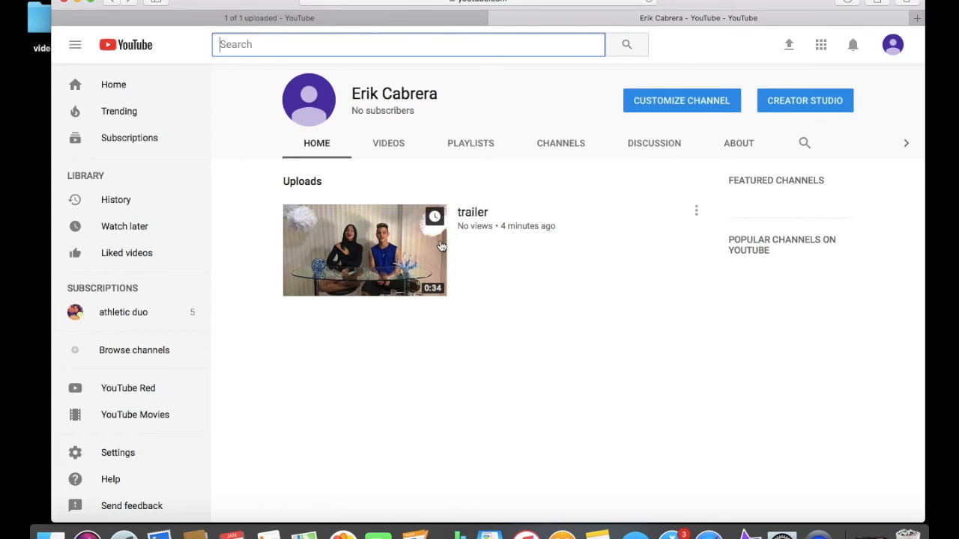
# - Open the 'trailer' video's watch page from the channel uploads
pyautogui.click(366, 250)
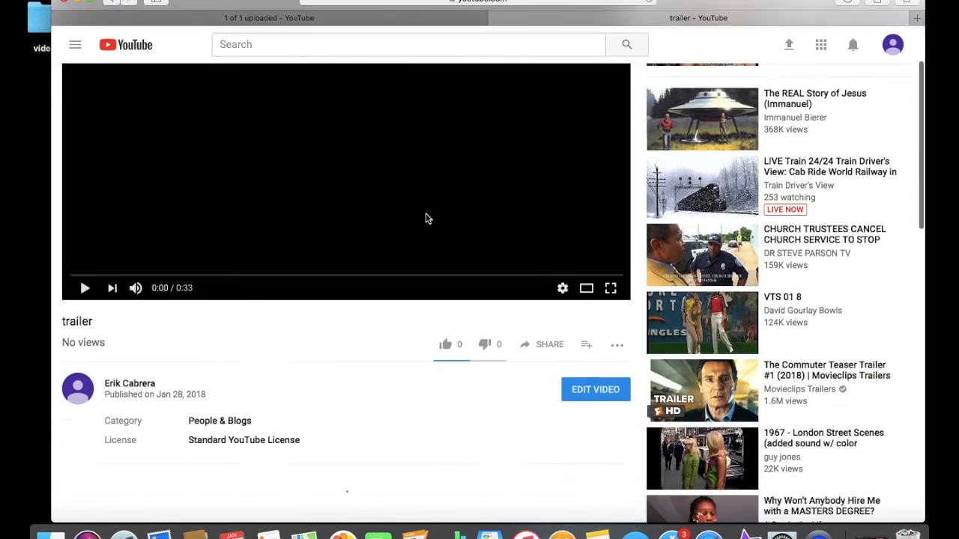
pyautogui.scroll(-3)
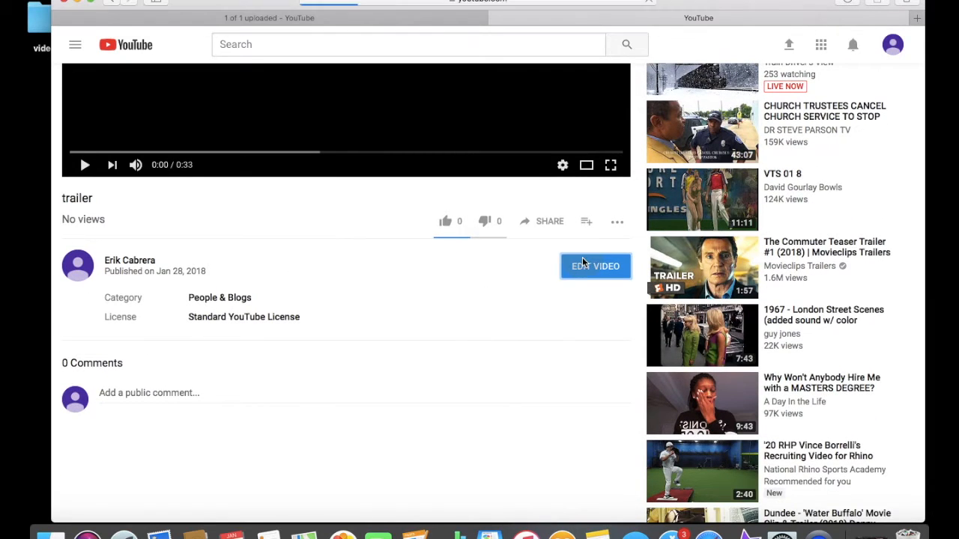
# - Open the trailer video for editing in Creator Studio
pyautogui.click(596, 267)
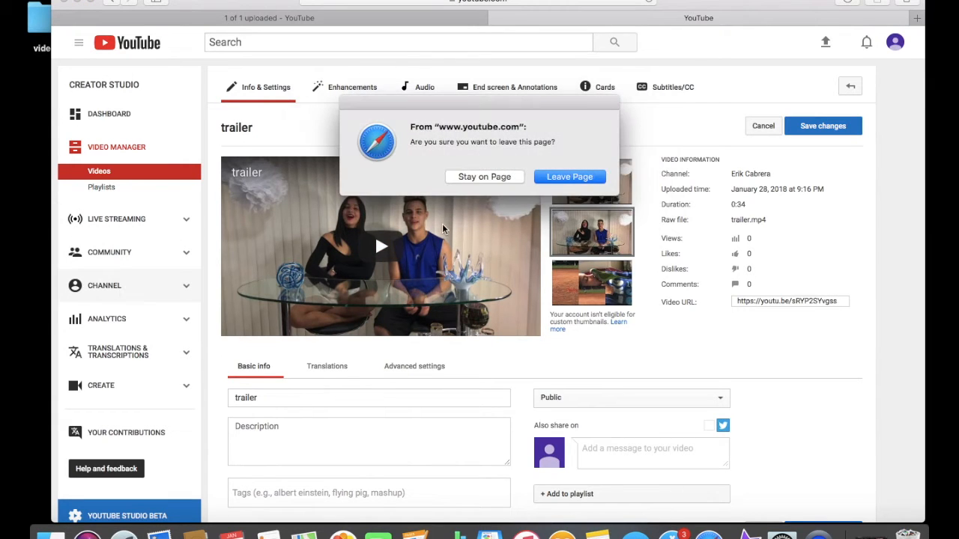
# - Leave the edit page to reach the channel's Status and Features page
pyautogui.click(569, 176)
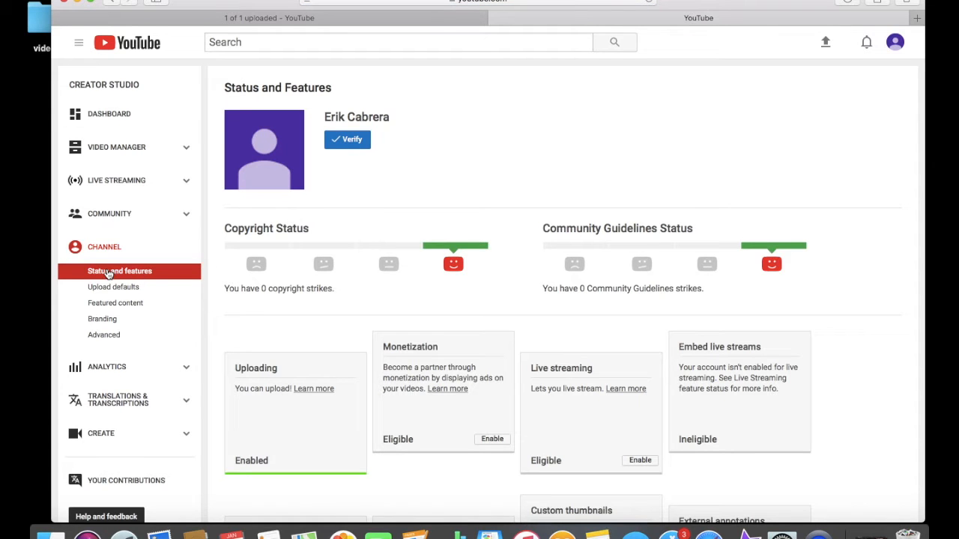
pyautogui.scroll(-3)
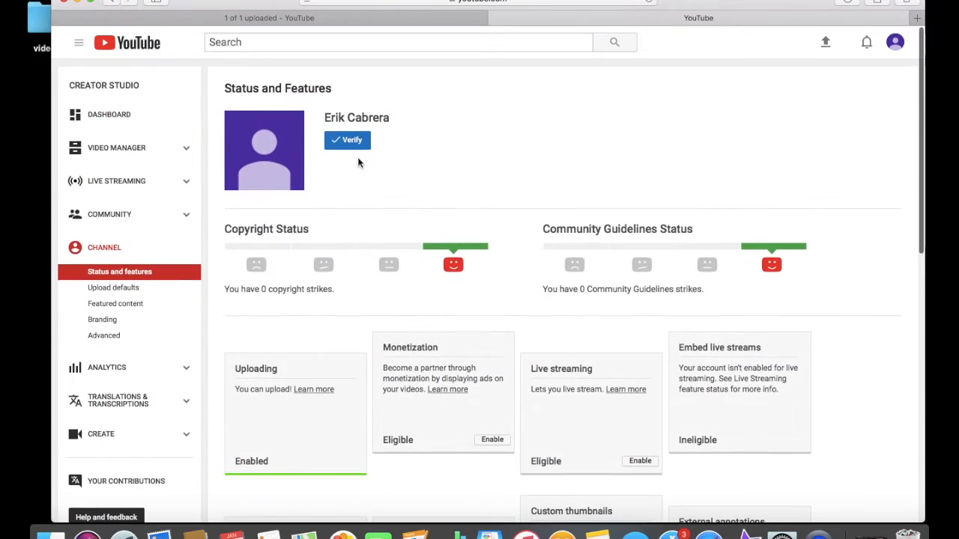
# - Start account verification and have the code texted to the entered phone number
pyautogui.click(348, 141)
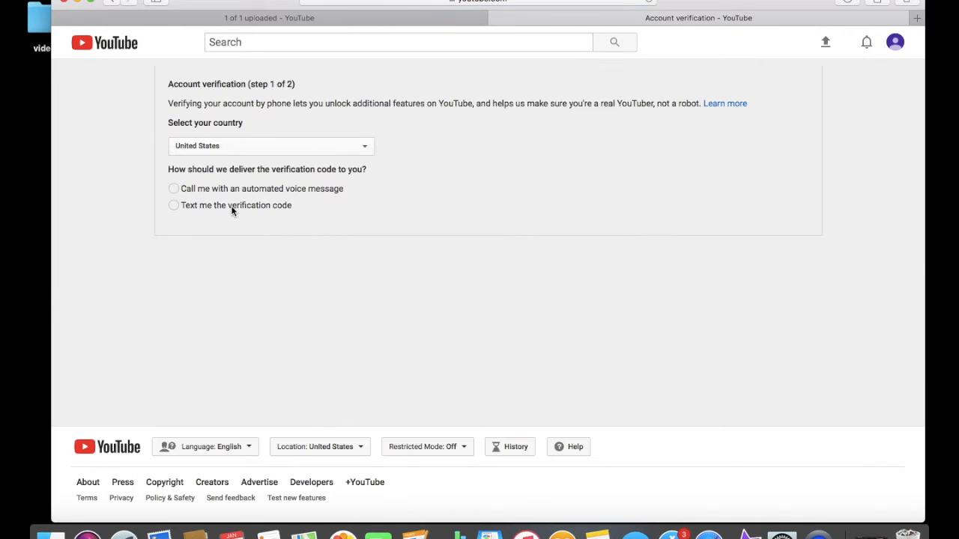
pyautogui.moveTo(180, 213)
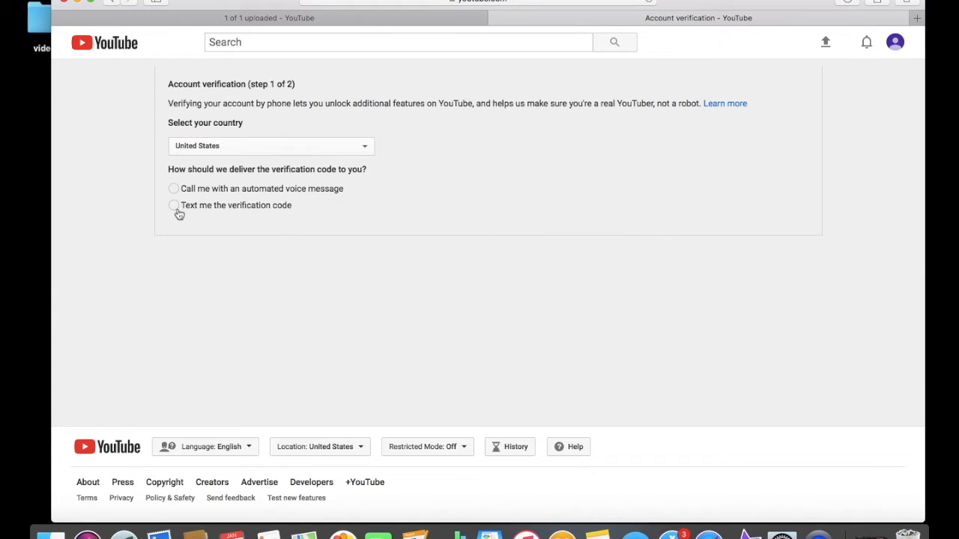
pyautogui.click(174, 204)
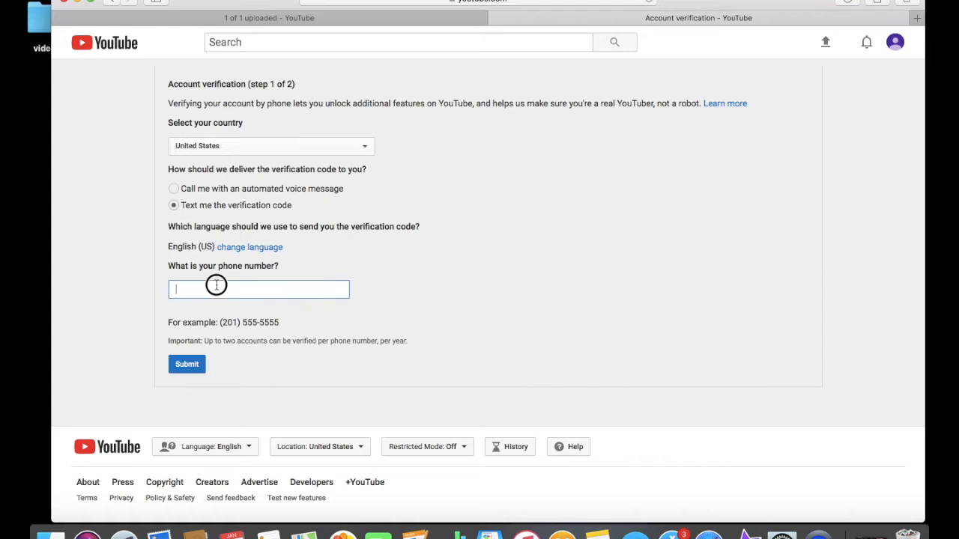
pyautogui.write('7')
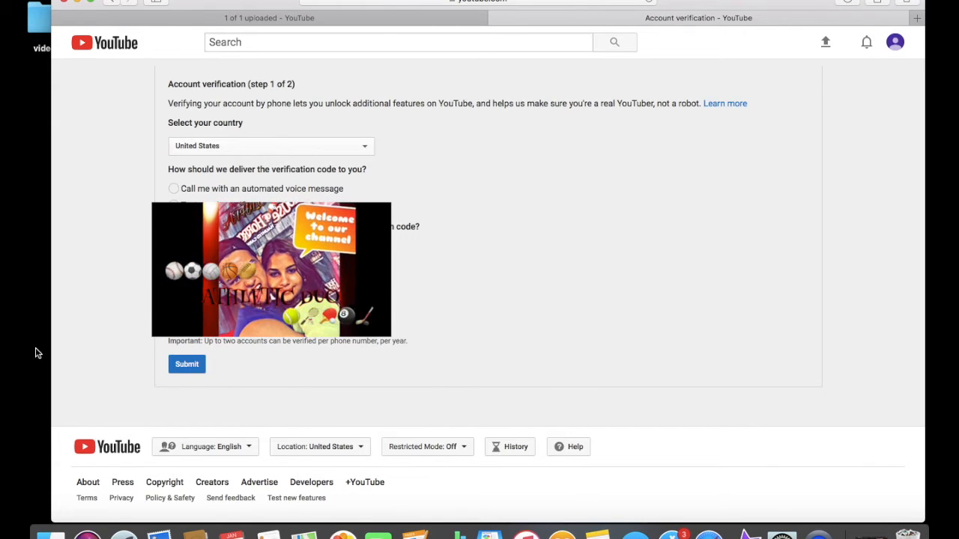
pyautogui.click(186, 364)
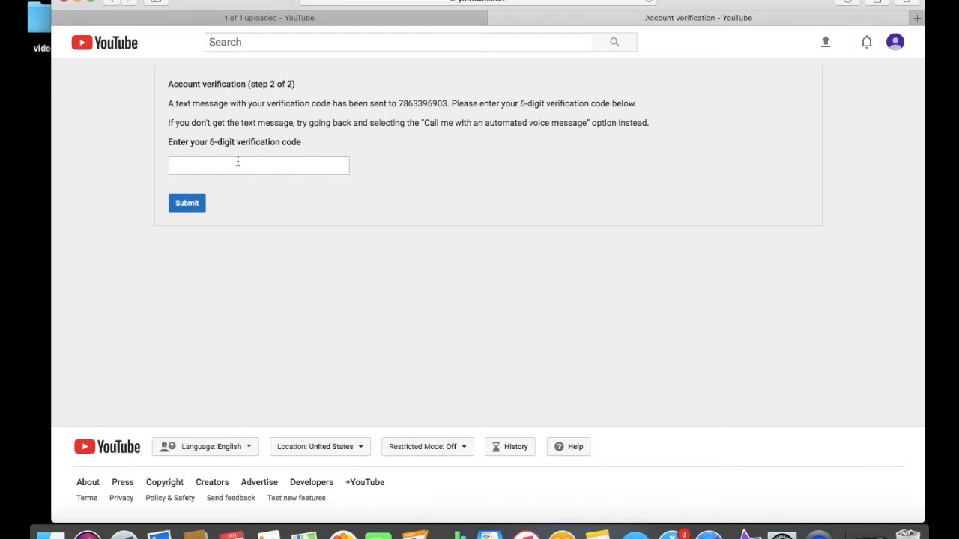
# - Enter the texted 6-digit code so the account shows as Verified
pyautogui.click(258, 164)
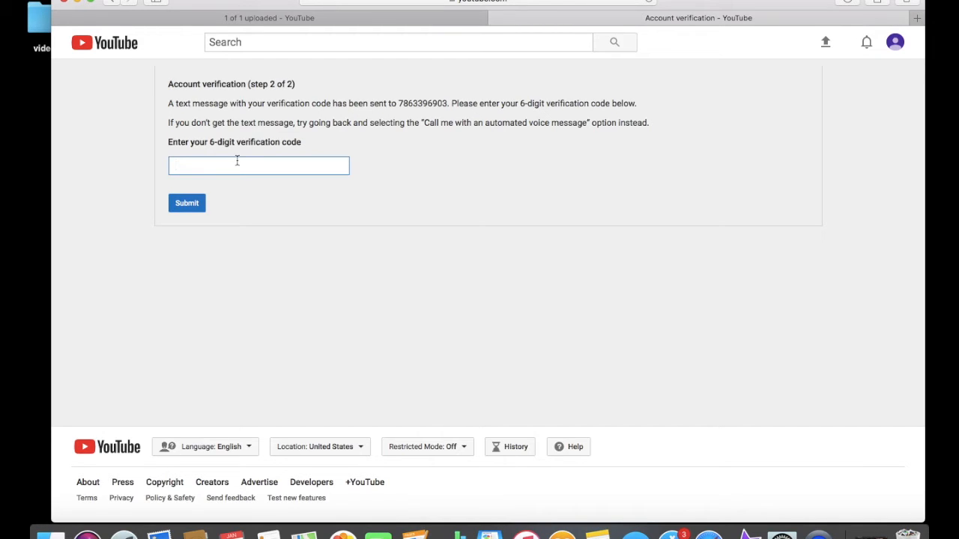
pyautogui.write('429')
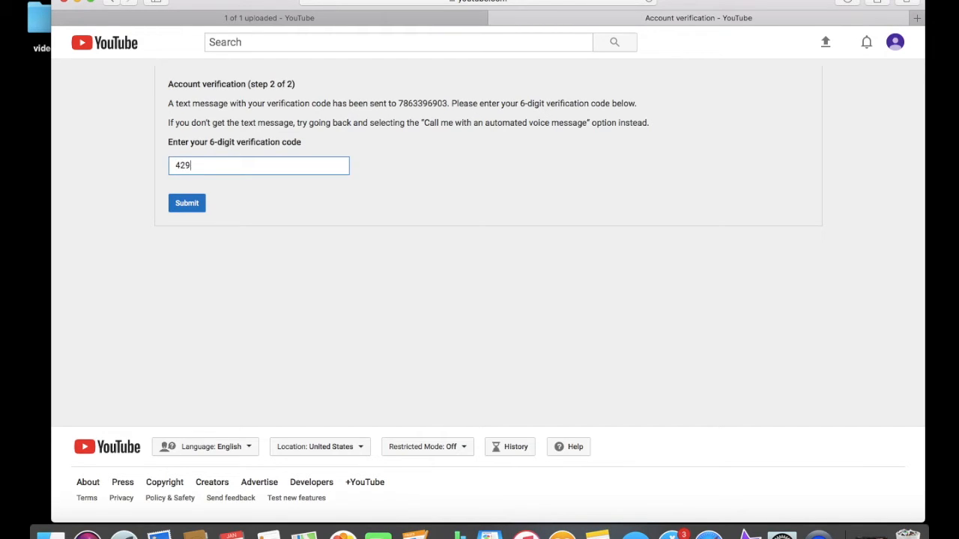
pyautogui.write('581')
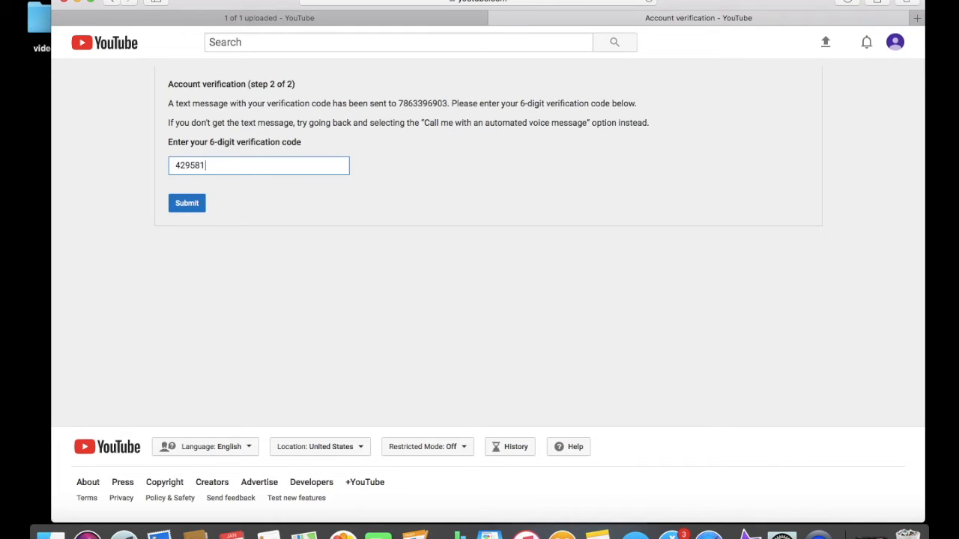
pyautogui.click(186, 204)
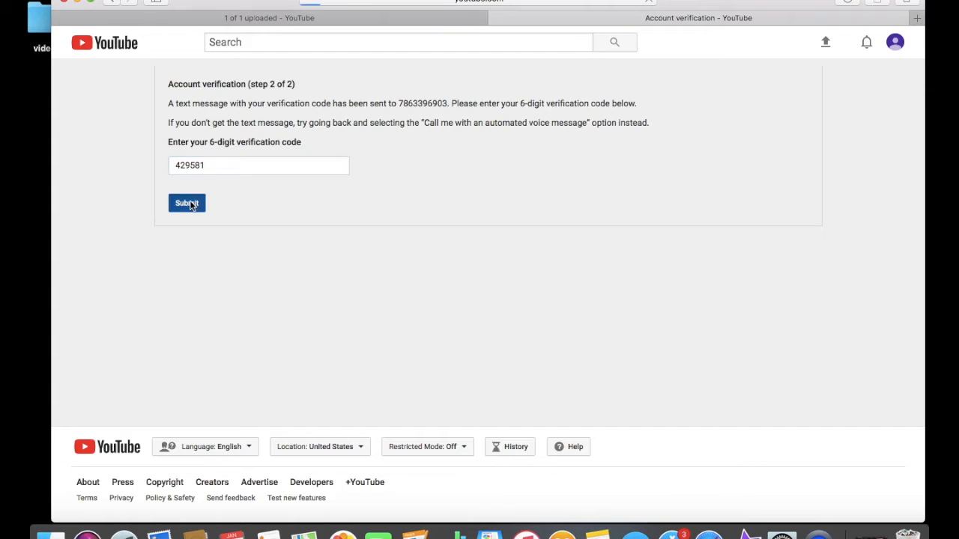
pyautogui.click(185, 204)
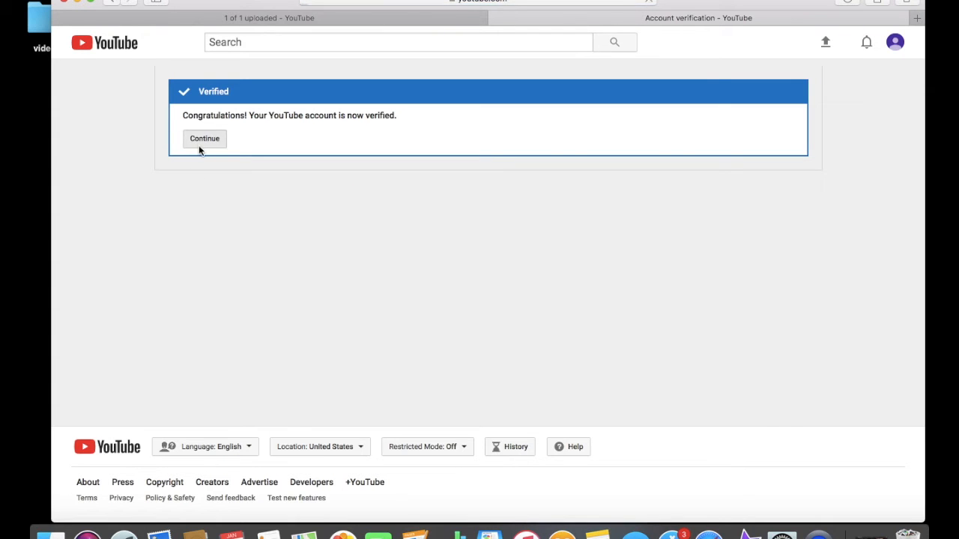
pyautogui.click(204, 137)
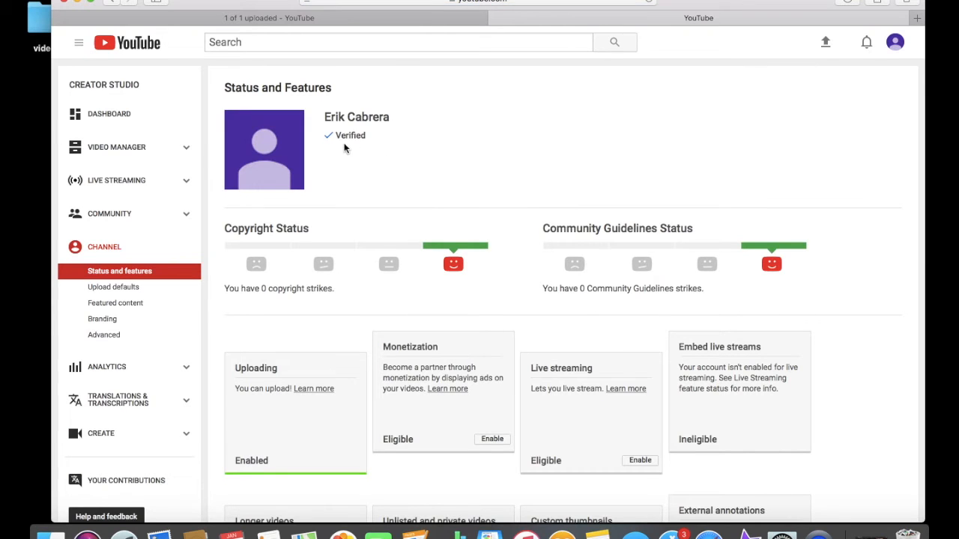
# - Go to My channel from the guide menu and open the trailer video
pyautogui.doubleClick(351, 135)
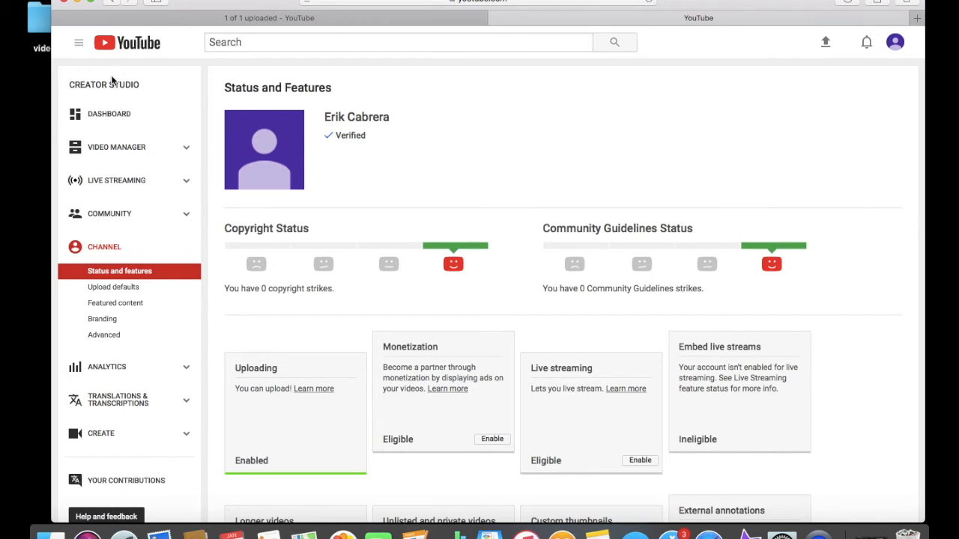
pyautogui.click(78, 41)
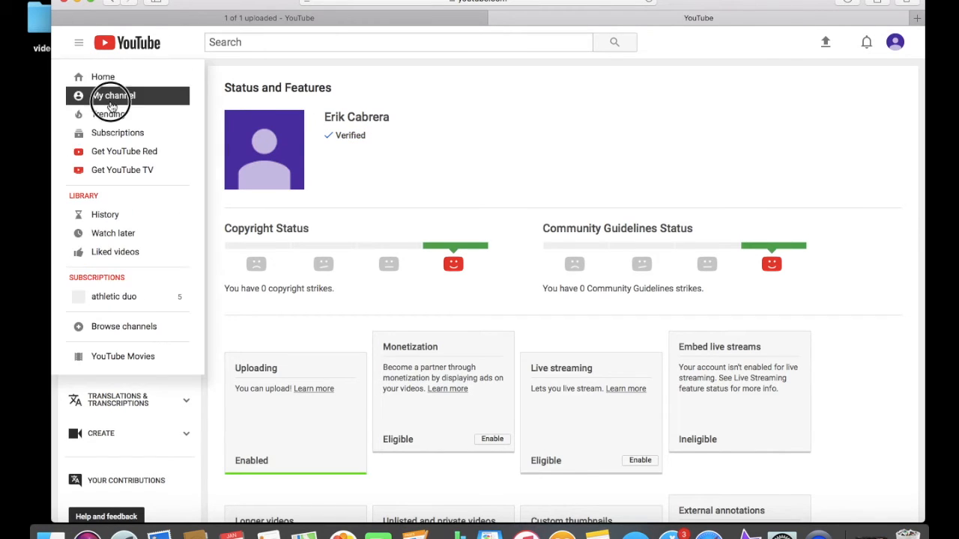
pyautogui.click(114, 96)
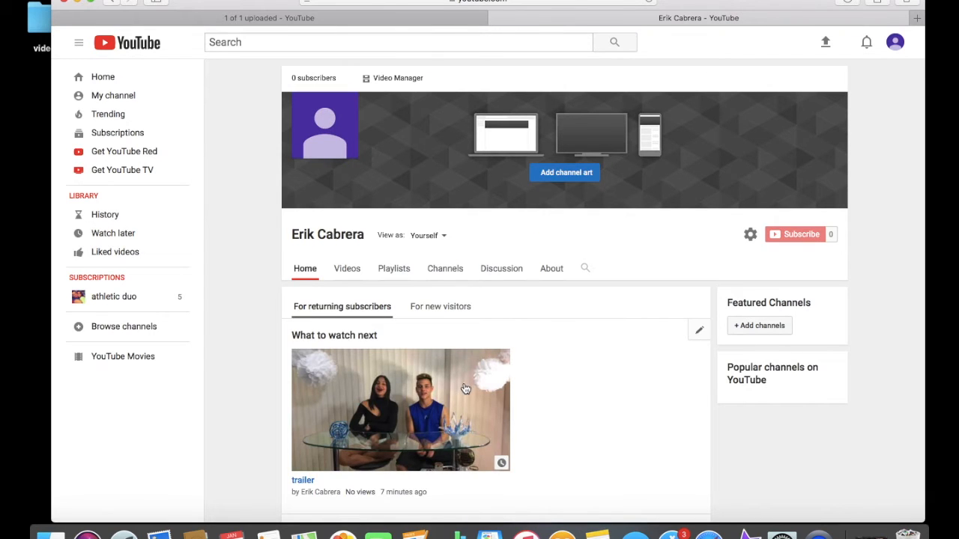
pyautogui.click(400, 410)
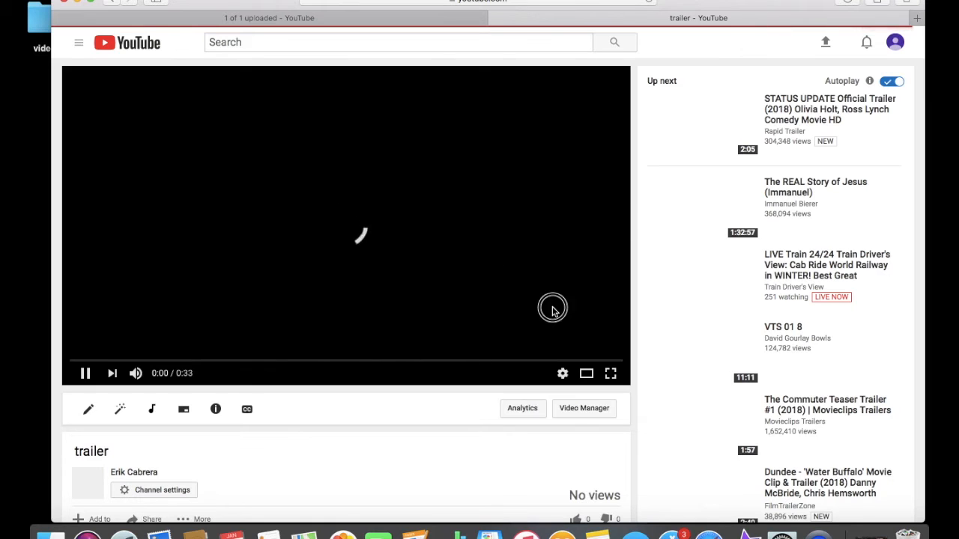
pyautogui.scroll(-3)
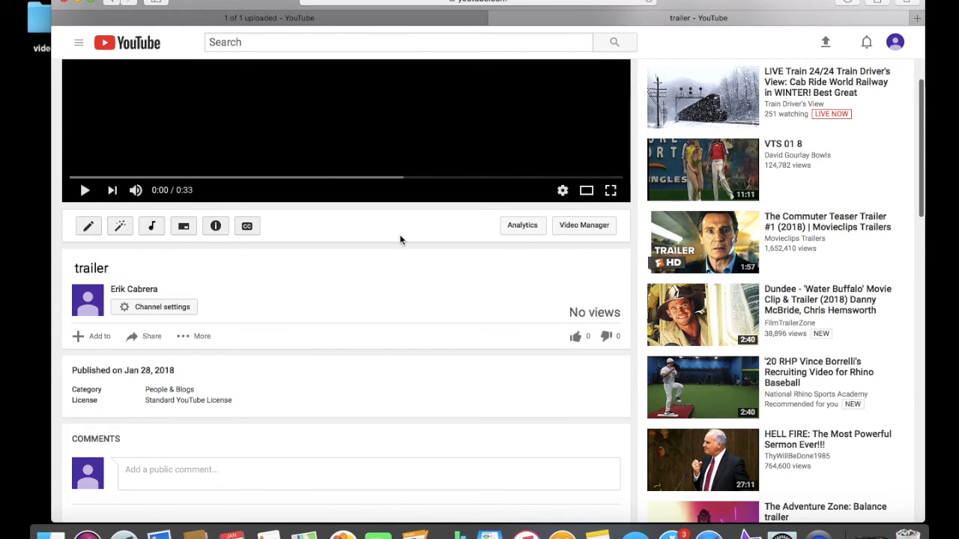
# - Reopen the trailer from the channel page and reach the Video Manager
pyautogui.click(84, 189)
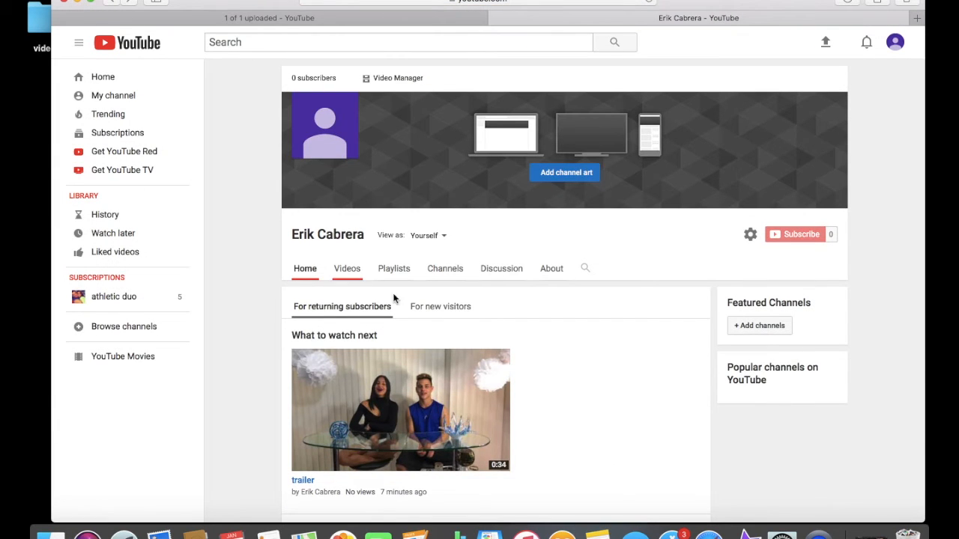
pyautogui.click(400, 411)
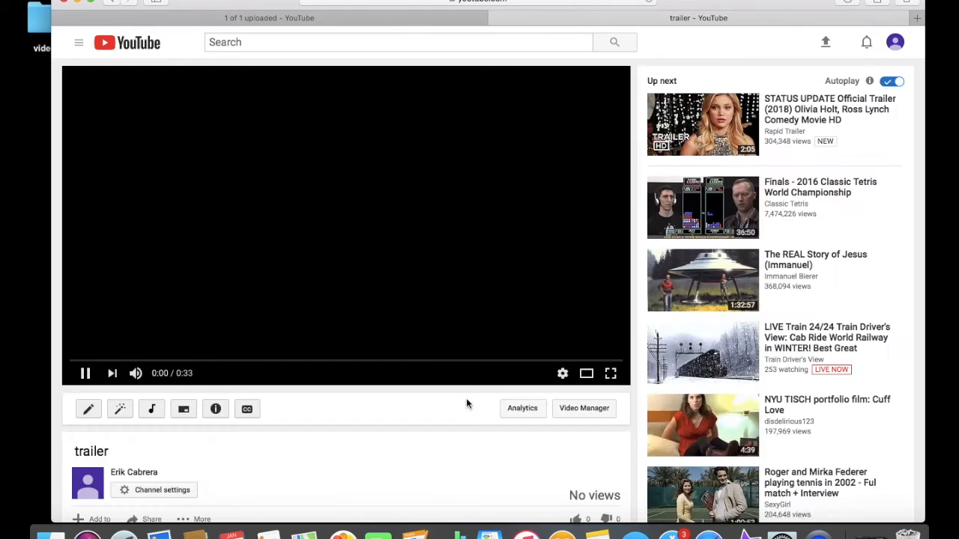
pyautogui.scroll(-3)
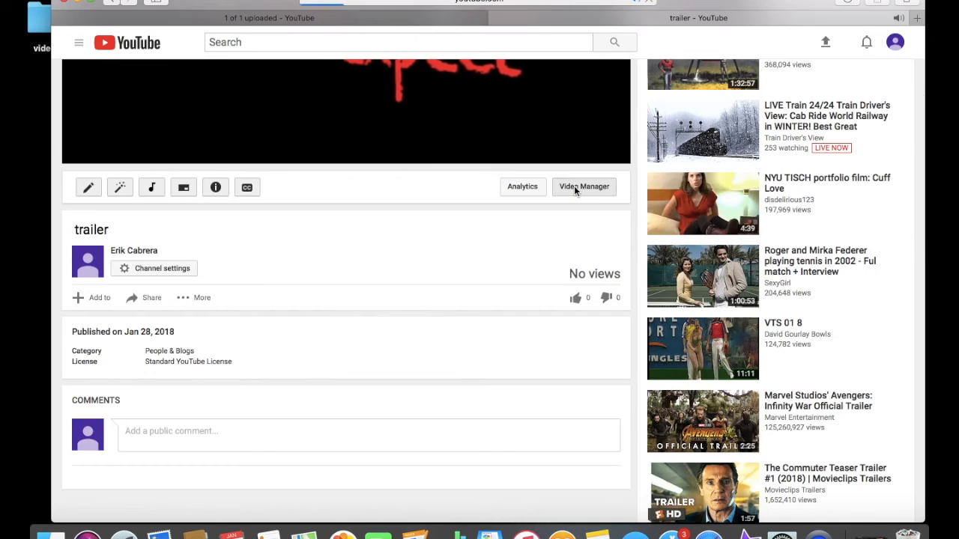
pyautogui.click(584, 186)
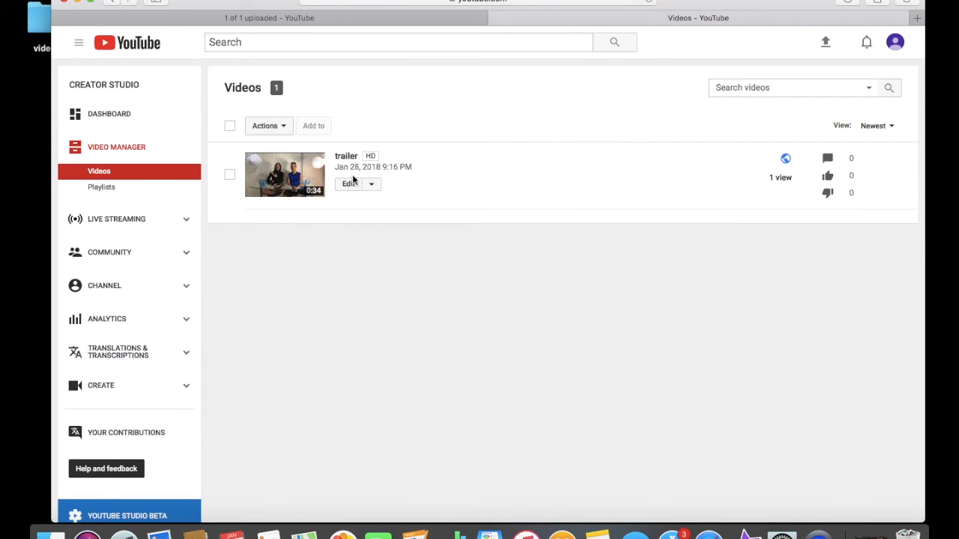
# - Choose the jpeg from Desktop > videos as the trailer's custom thumbnail
pyautogui.click(348, 183)
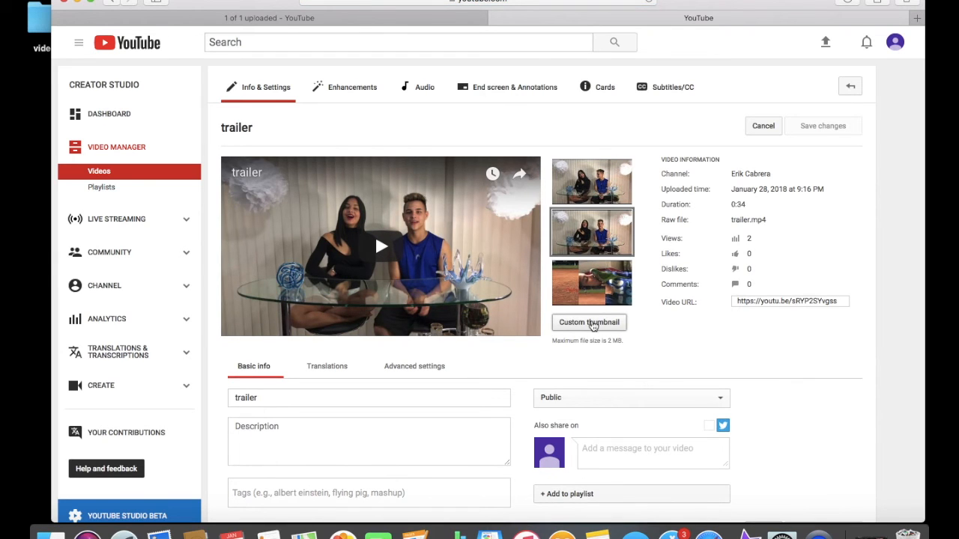
pyautogui.click(589, 322)
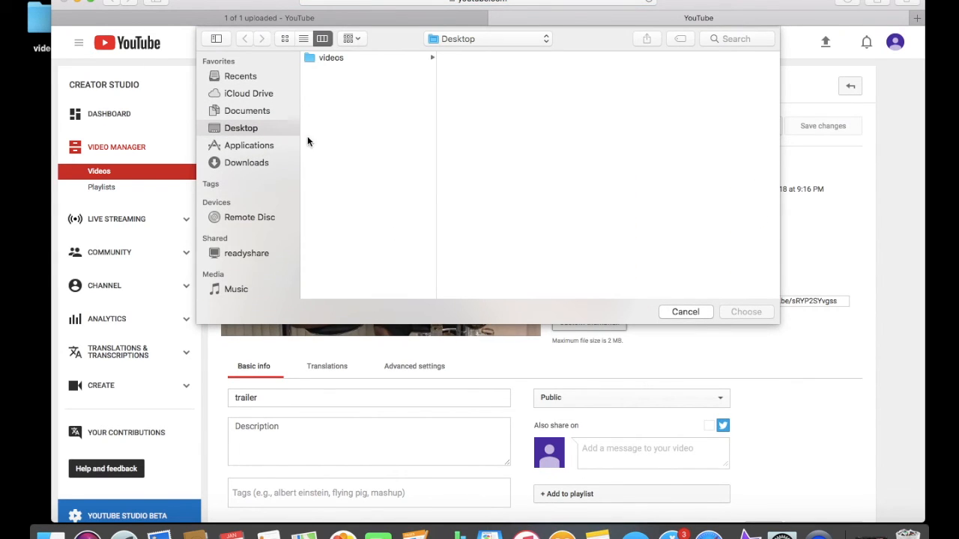
pyautogui.click(331, 57)
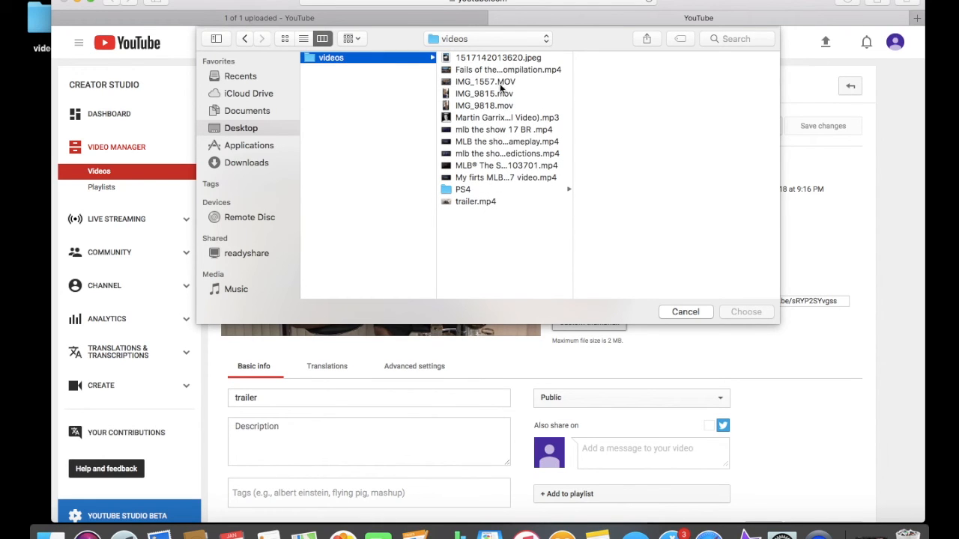
pyautogui.click(746, 312)
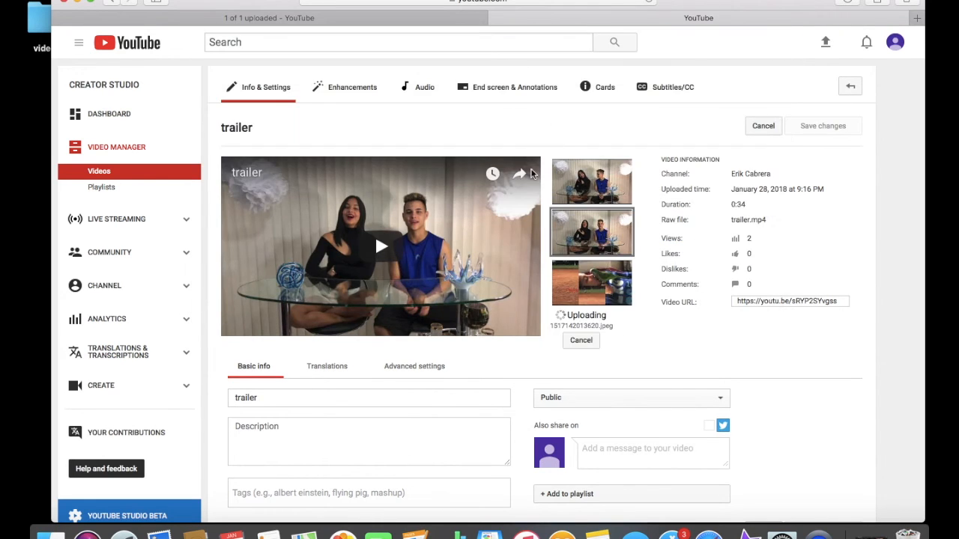